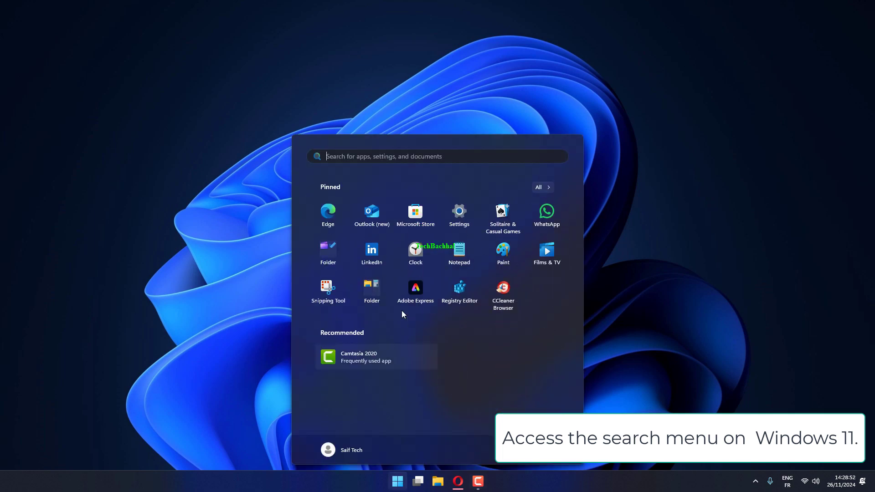
Search the Start menu for "device manager" and launch Device Manager.
type("device Manager")
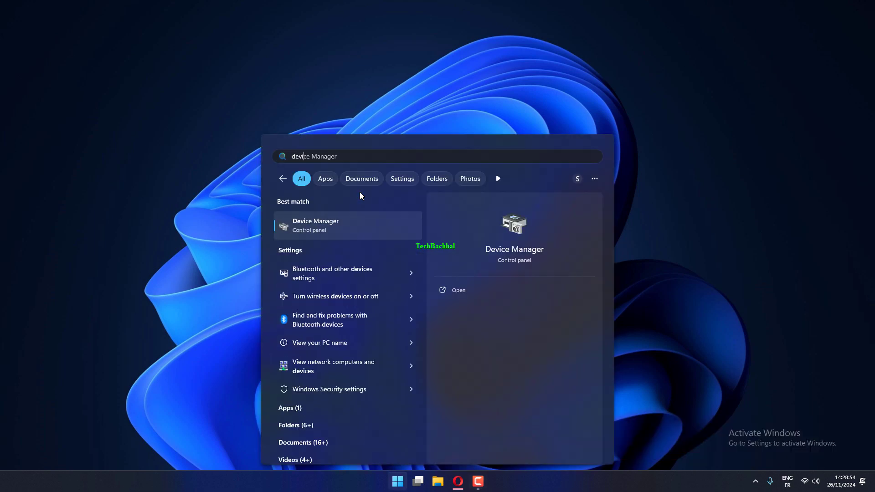
type("device manager")
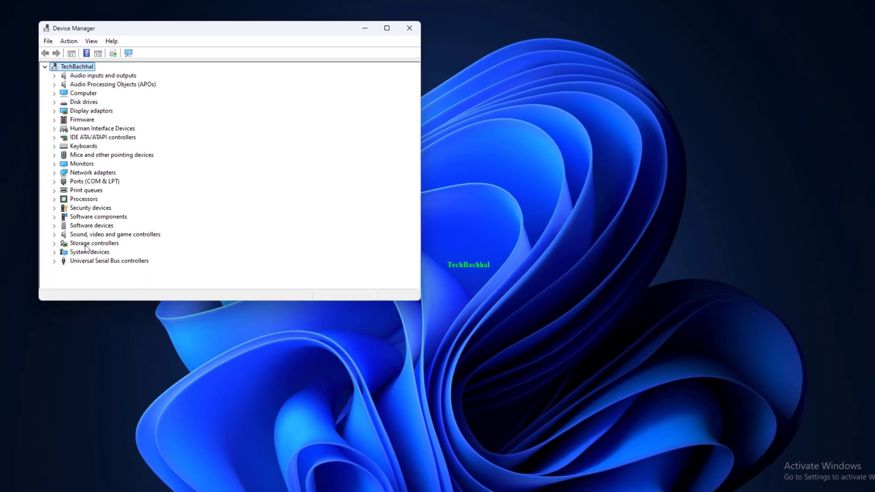
Expand Universal Serial Bus controllers and show a USB Composite Device's properties.
left_click(54, 260)
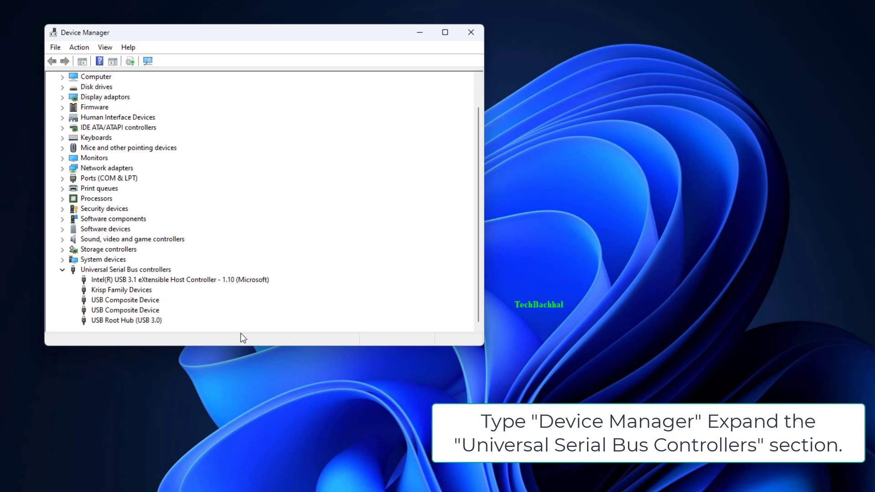
double_click(125, 300)
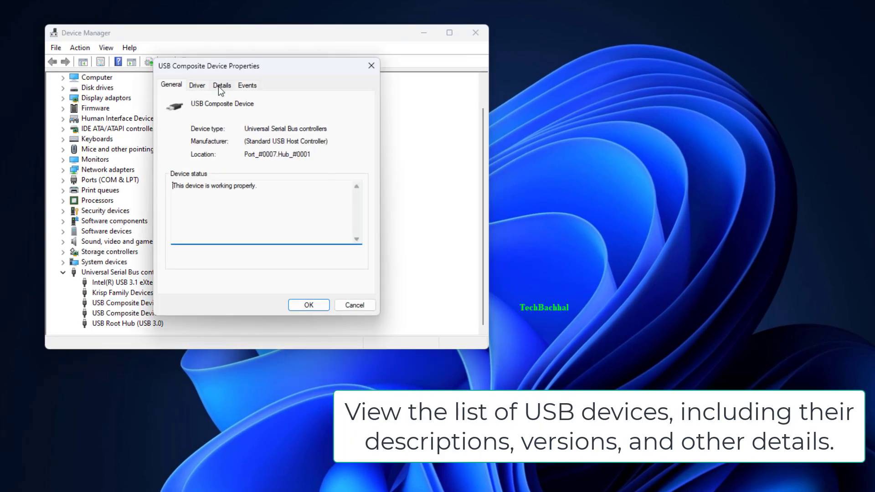
Browse the USB Composite Device's Details property list, then close Device Manager.
left_click(221, 85)
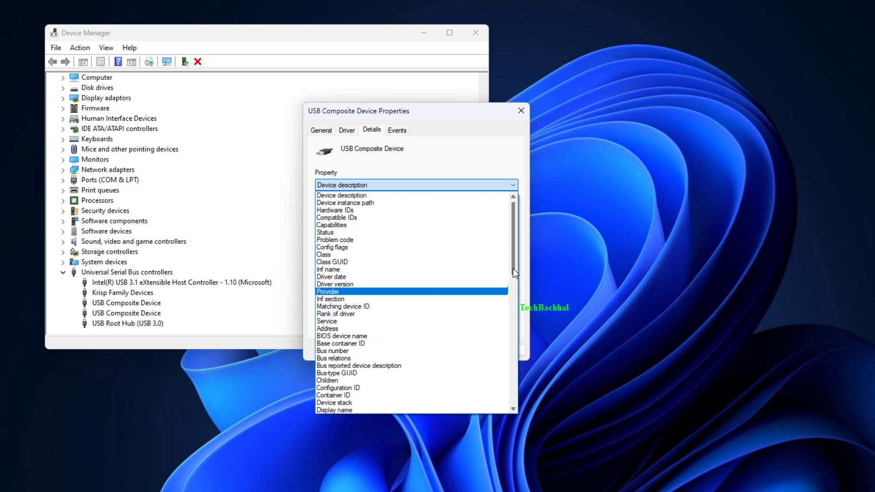
scroll("down", 3)
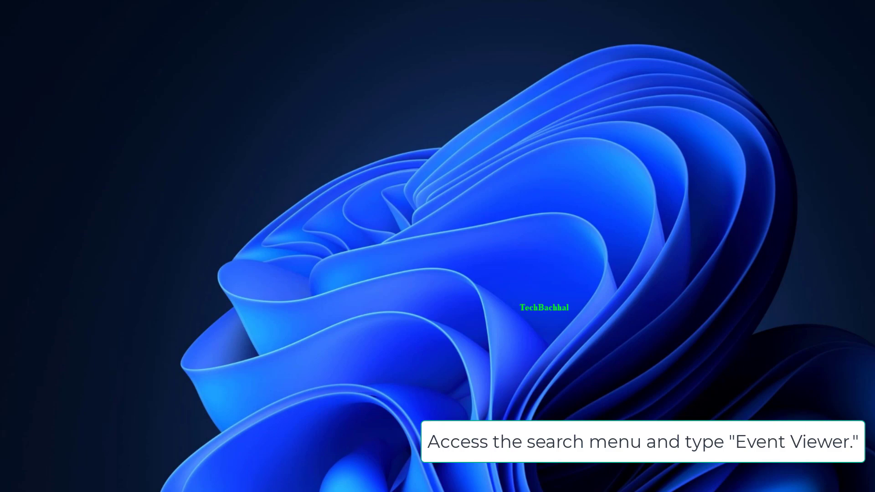
Search the Start menu for "event viewer" and launch Event Viewer.
type("event Viewer")
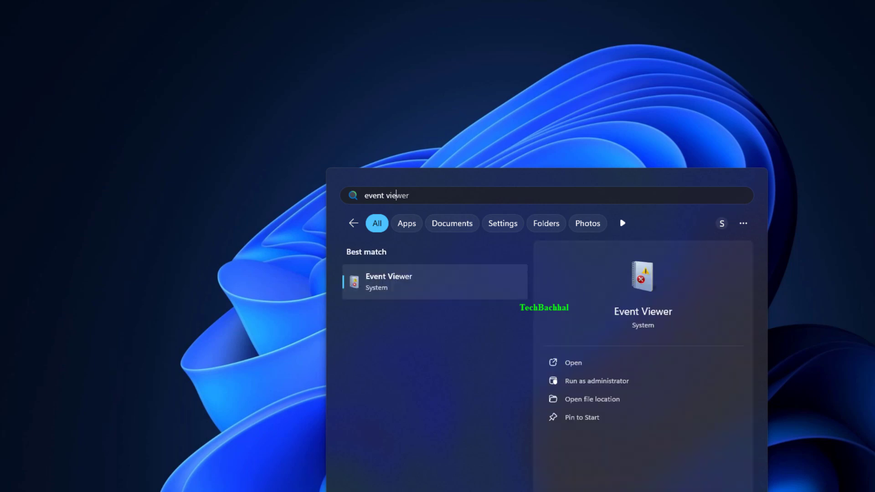
mouse_move(580, 322)
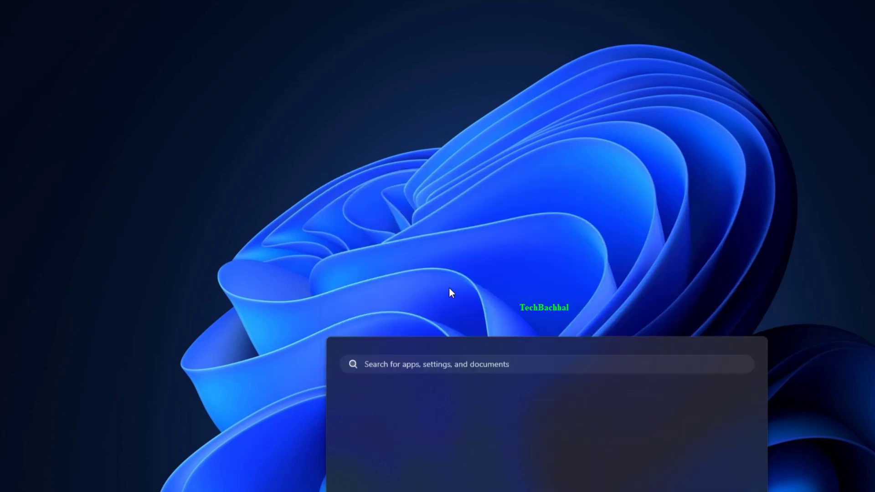
key("Escape")
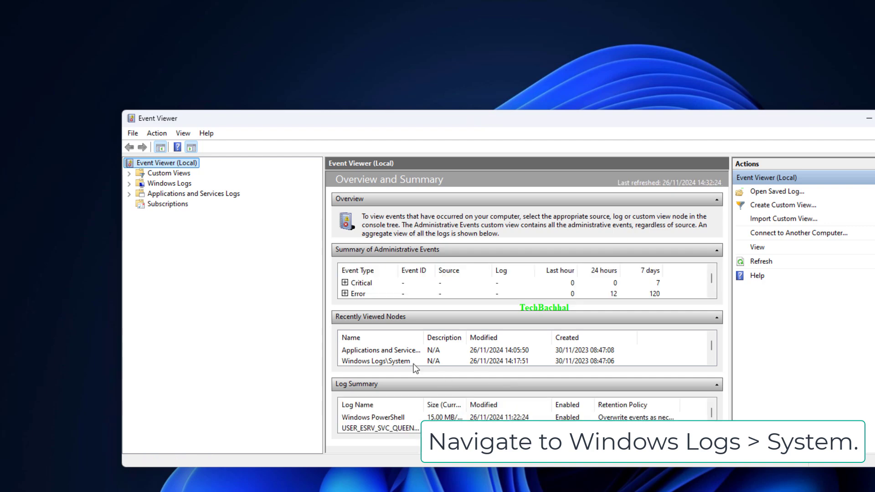
Select the System log under Windows Logs and bring up Filter Current Log.
left_click(129, 183)
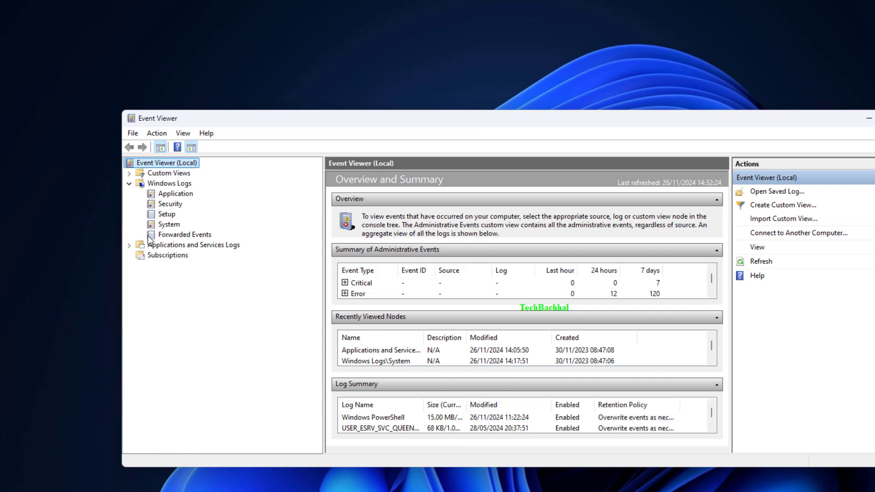
left_click(168, 225)
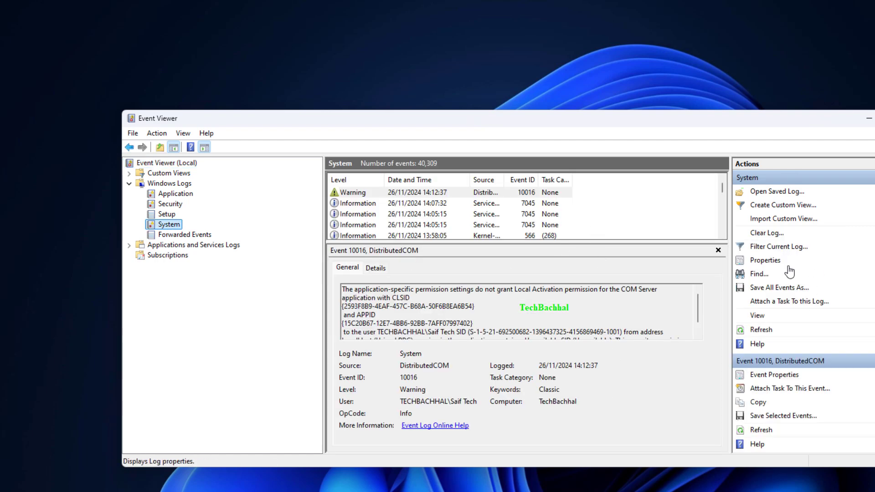
left_click(777, 246)
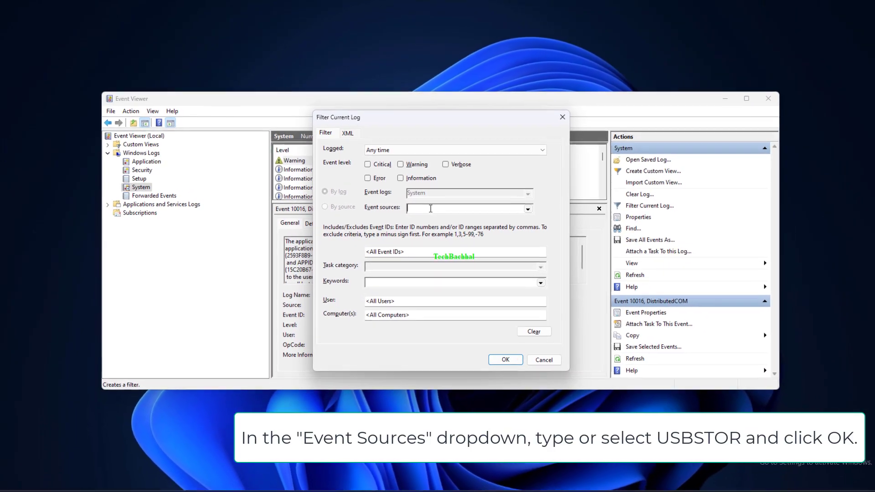
Filter the System log by event source USBSTOR (zero matches), then close Event Viewer.
type("USBTOR")
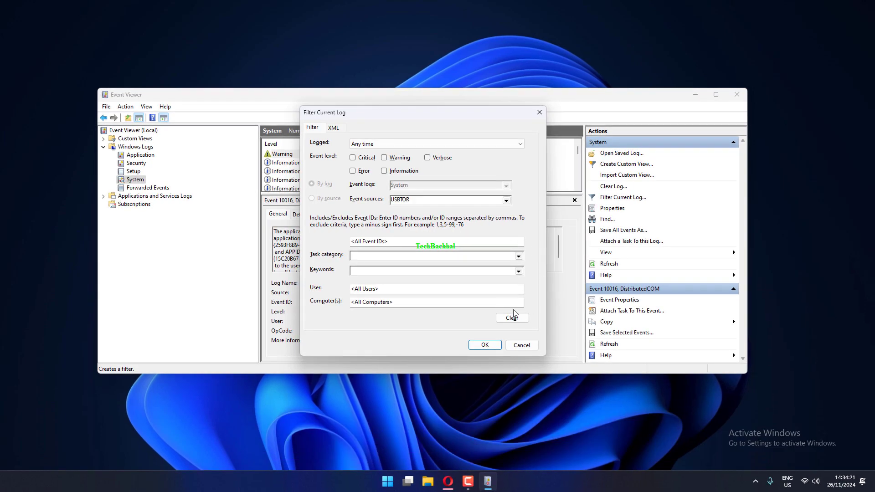
left_click(483, 345)
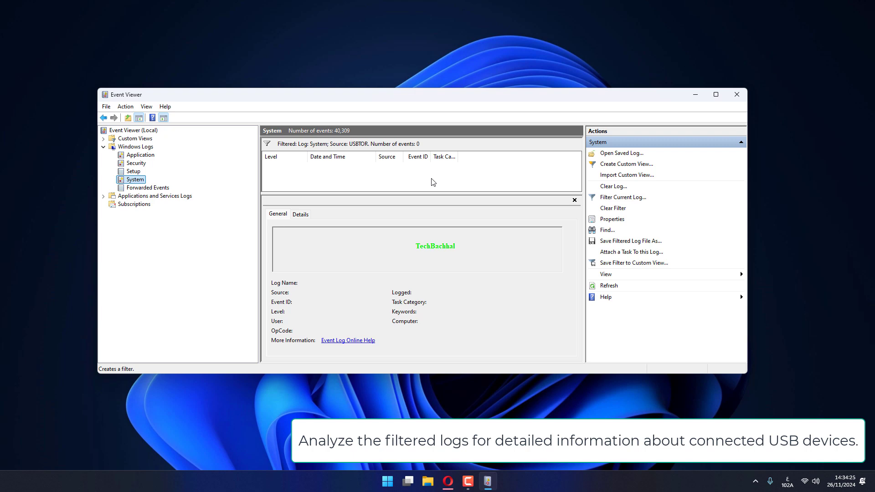
left_click(737, 93)
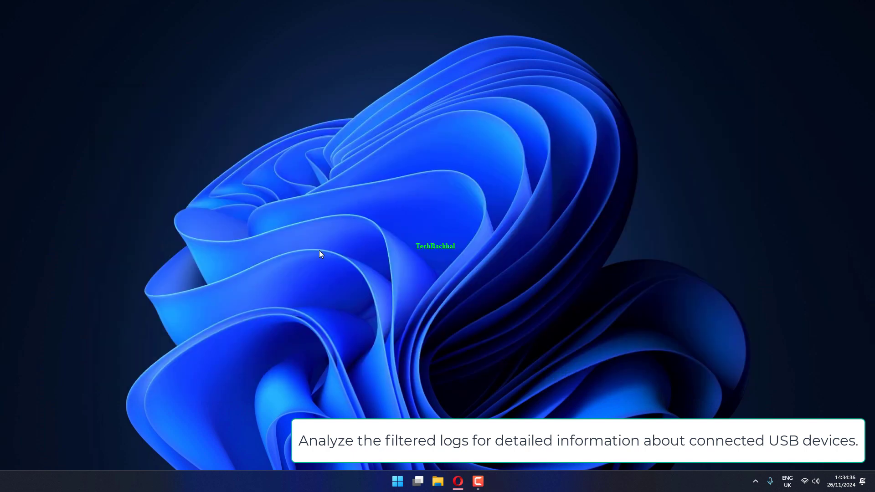